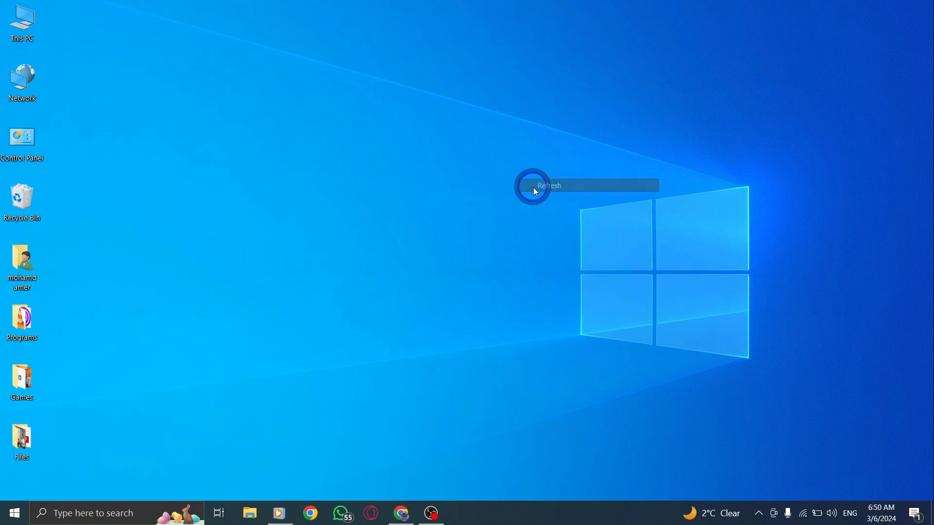
Step: Start a new post from the 'What is happening?!' composer on the X home timeline
left_click(532, 187)
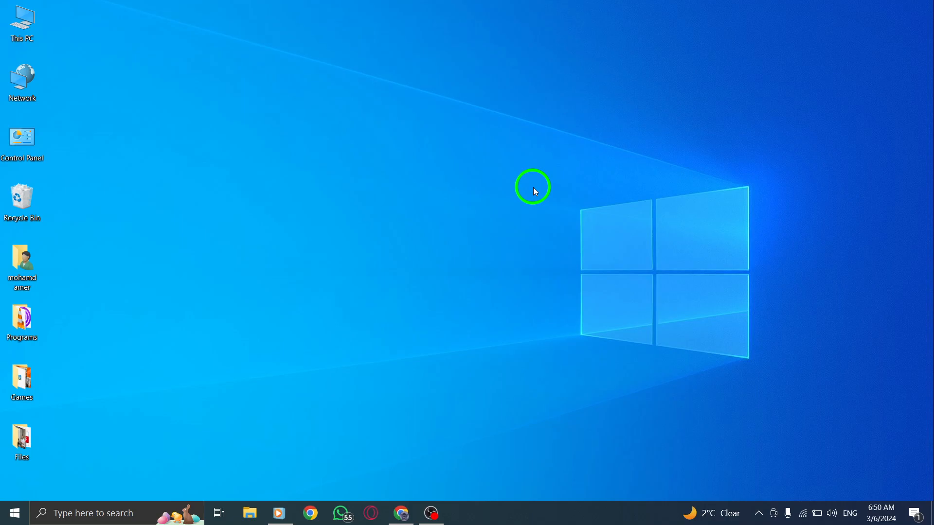
mouse_move(513, 239)
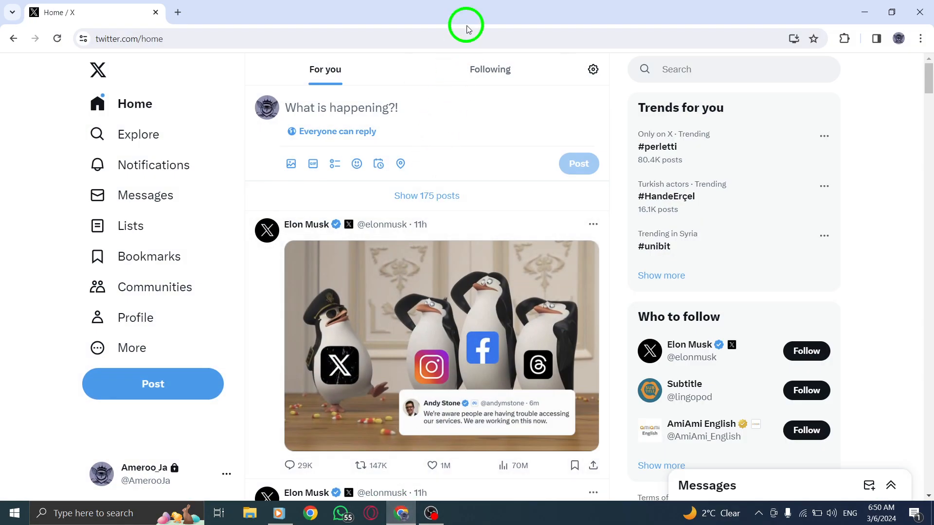
mouse_move(466, 237)
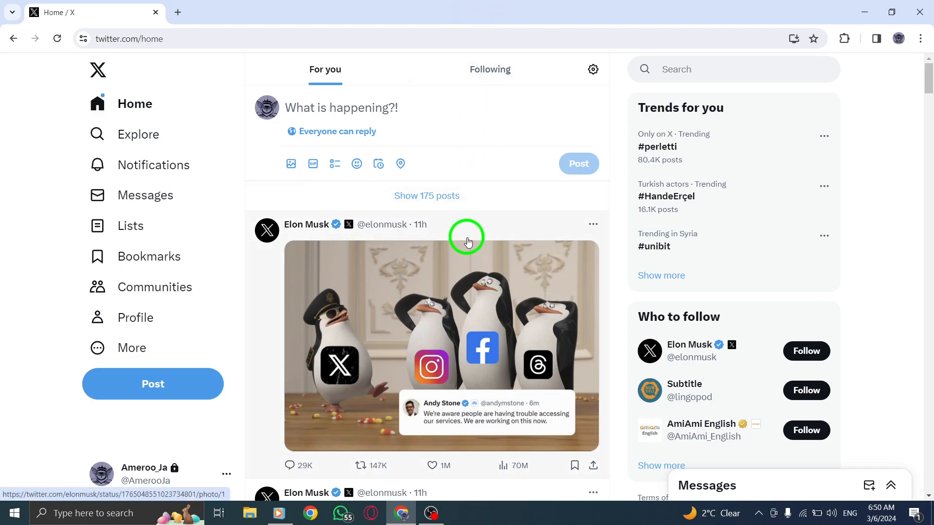
mouse_move(485, 165)
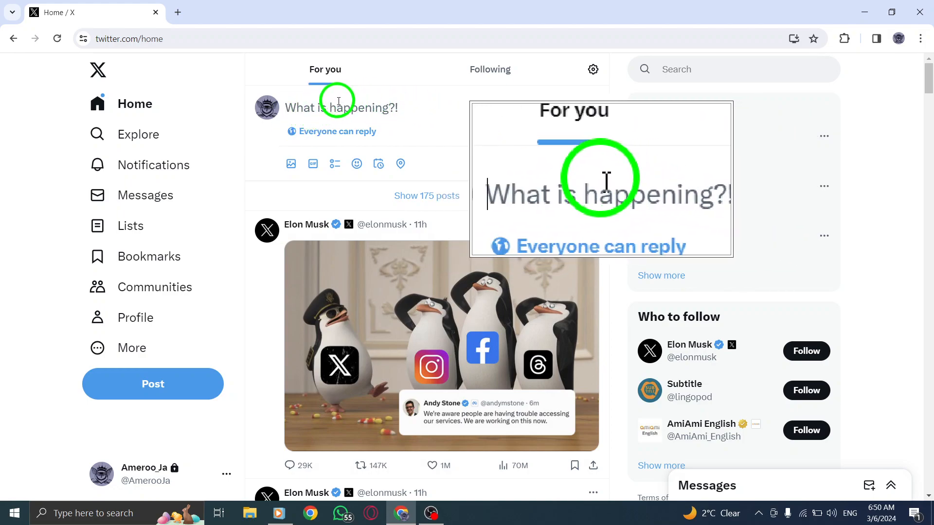
left_click(340, 108)
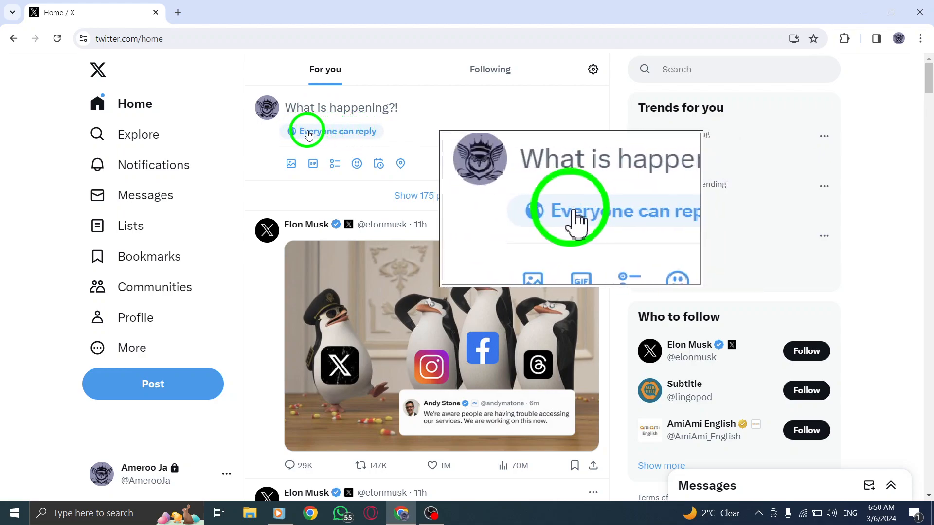
Step: Change the post's reply setting to 'Accounts you follow can reply'
left_click(333, 131)
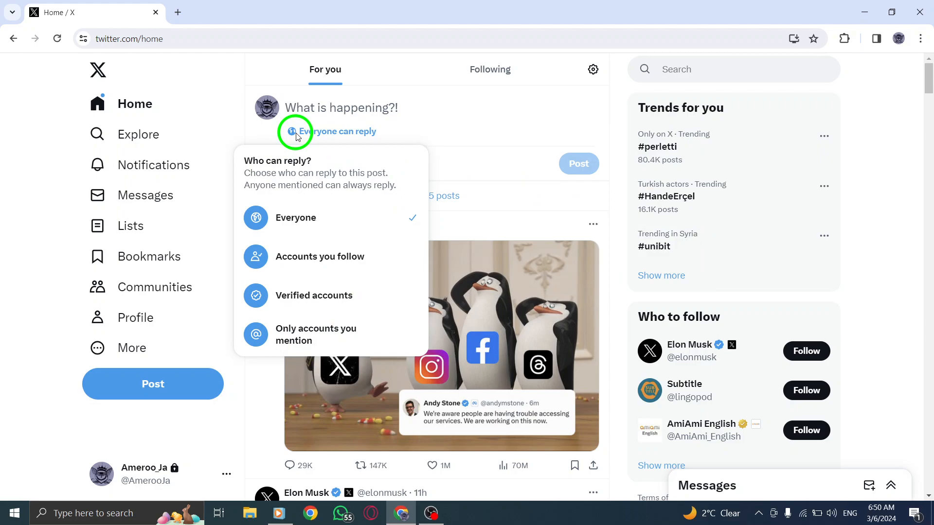
mouse_move(278, 261)
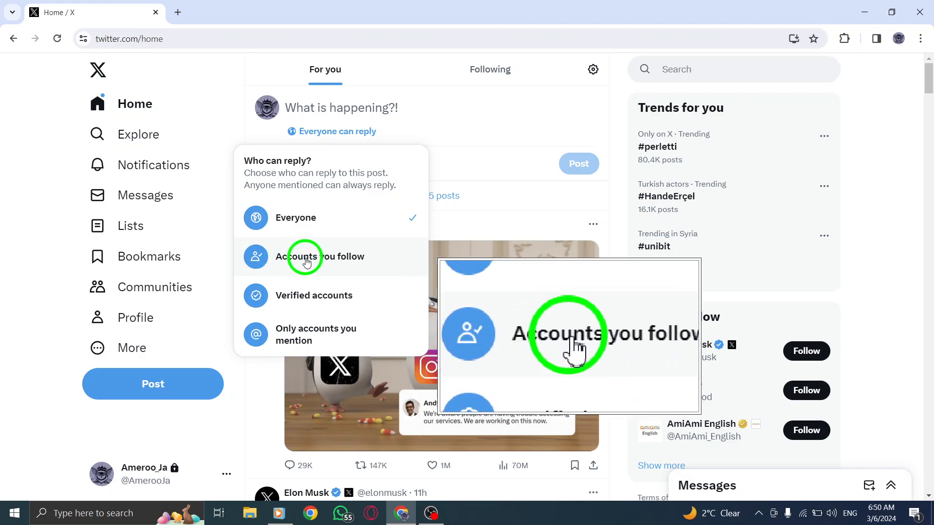
left_click(322, 256)
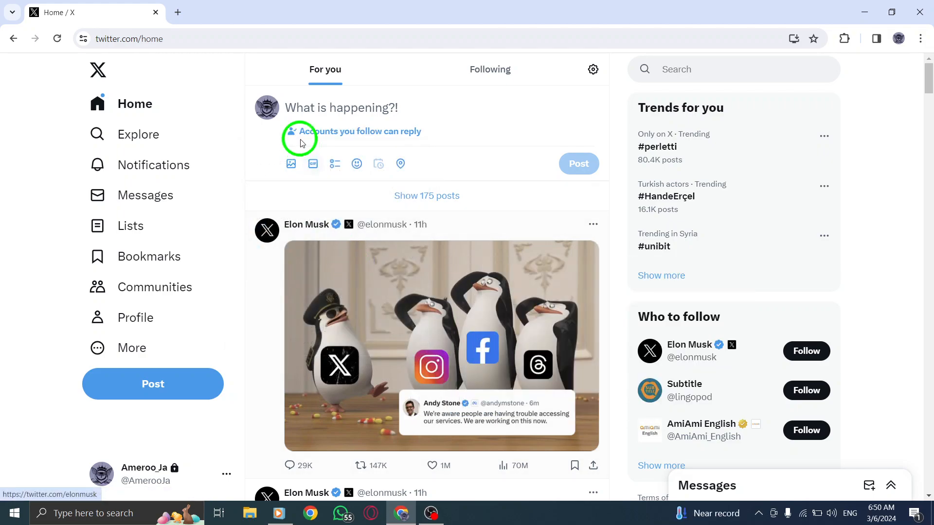
Step: Enter the placeholder text 'asd' as the draft post content
type("asd")
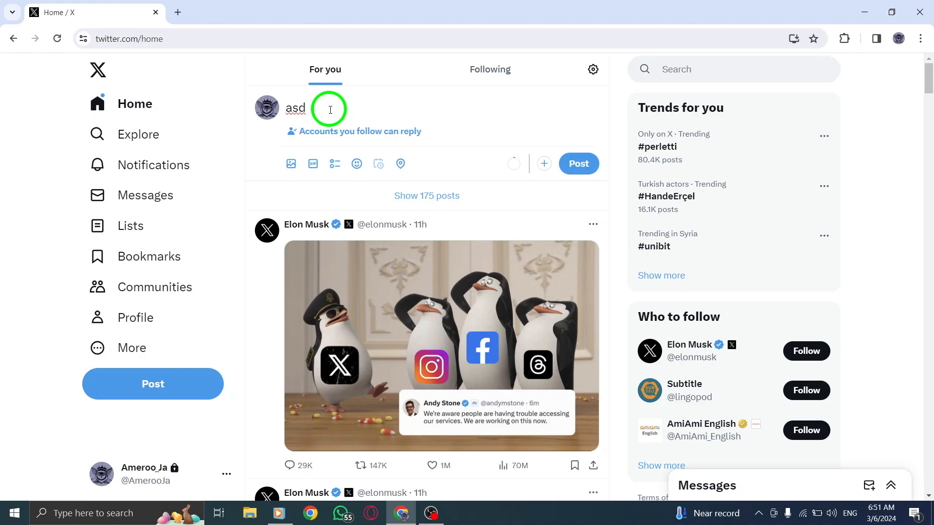
mouse_move(457, 102)
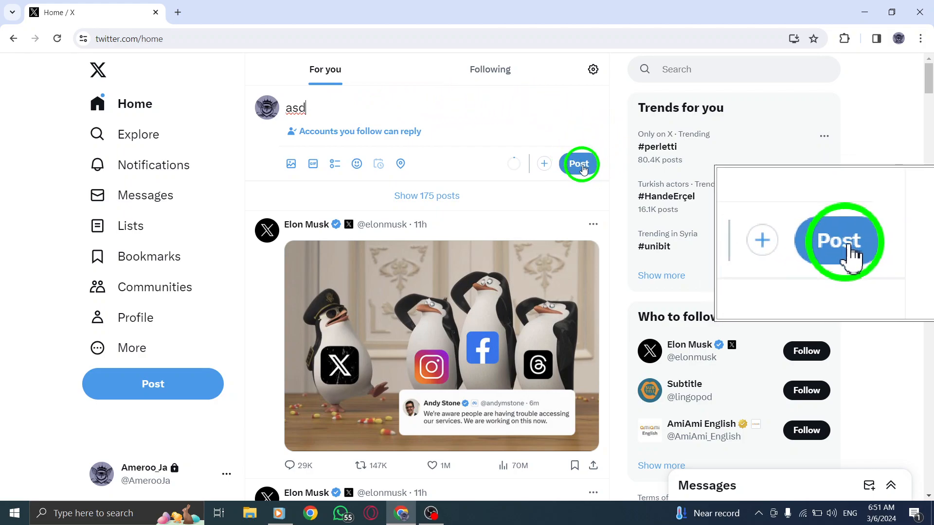
Step: Publish the 'asd' post and minimize the browser to the desktop
key("Backspace")
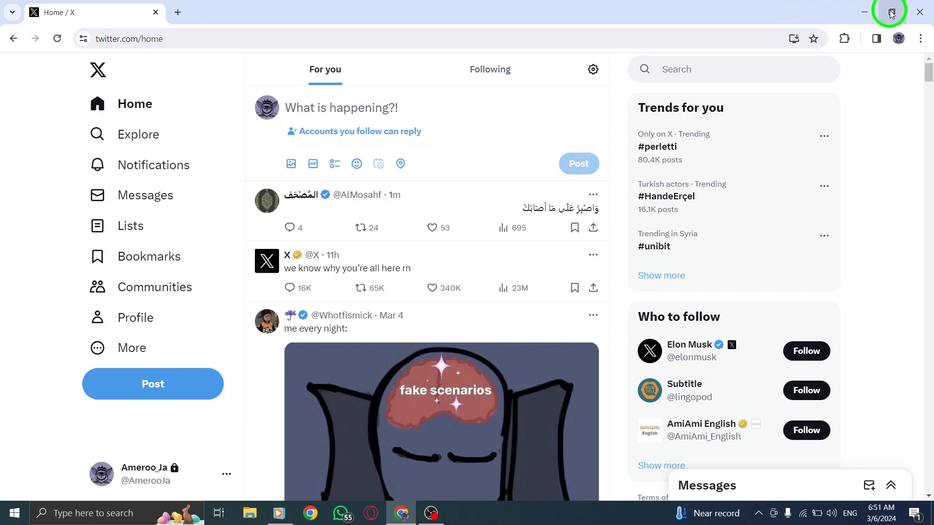
left_click(888, 12)
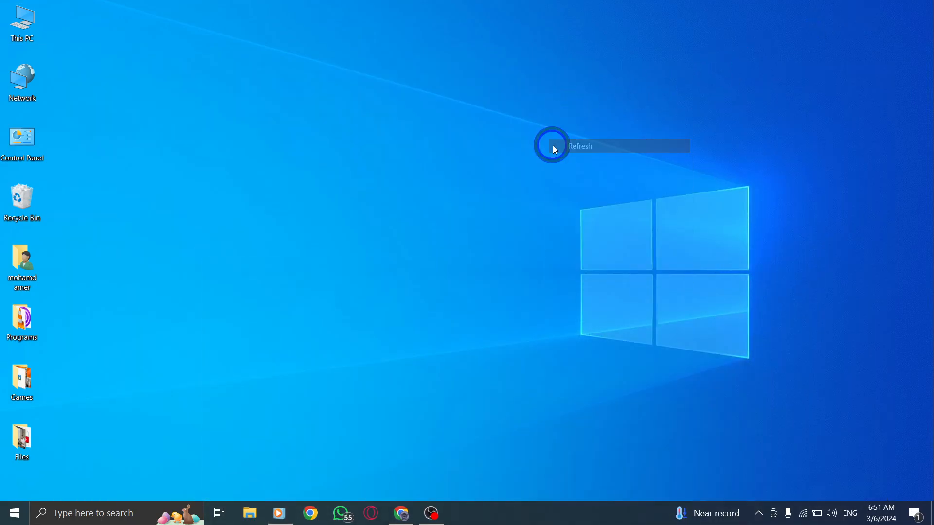